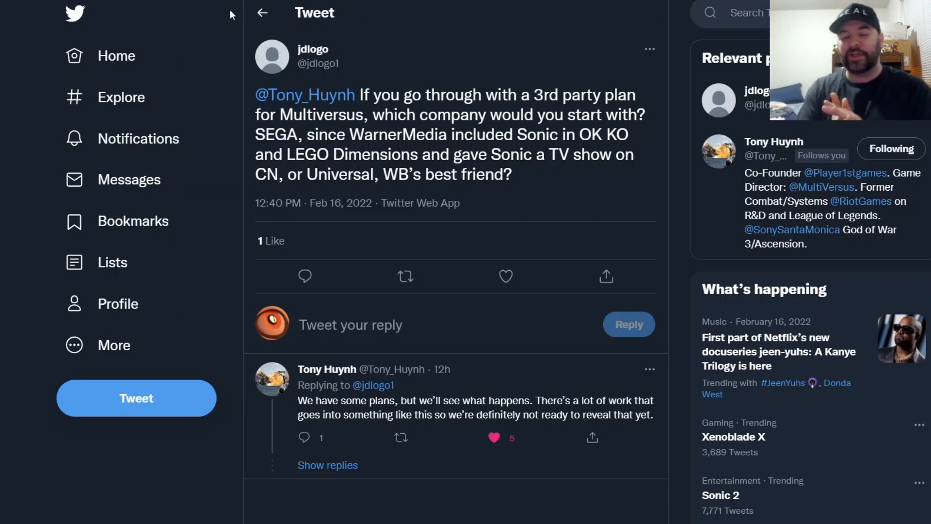
mouse_move(475, 50)
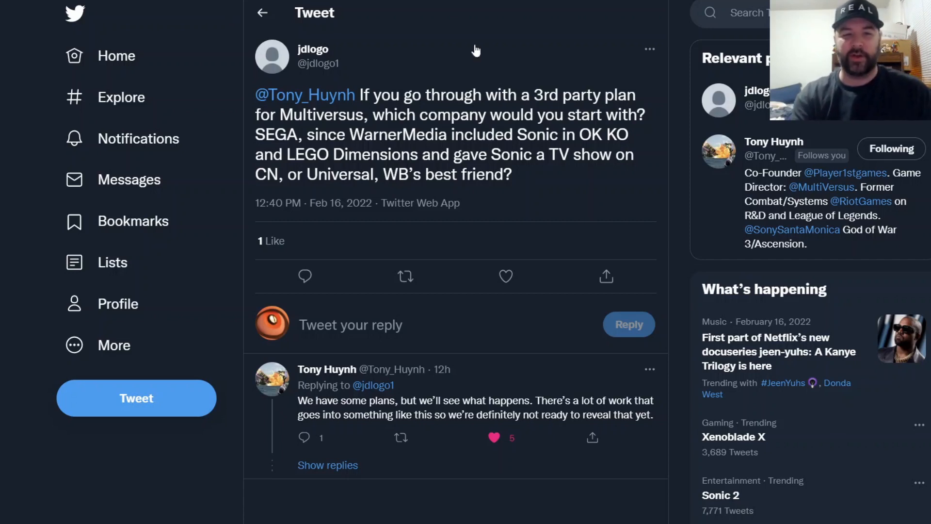
mouse_move(397, 71)
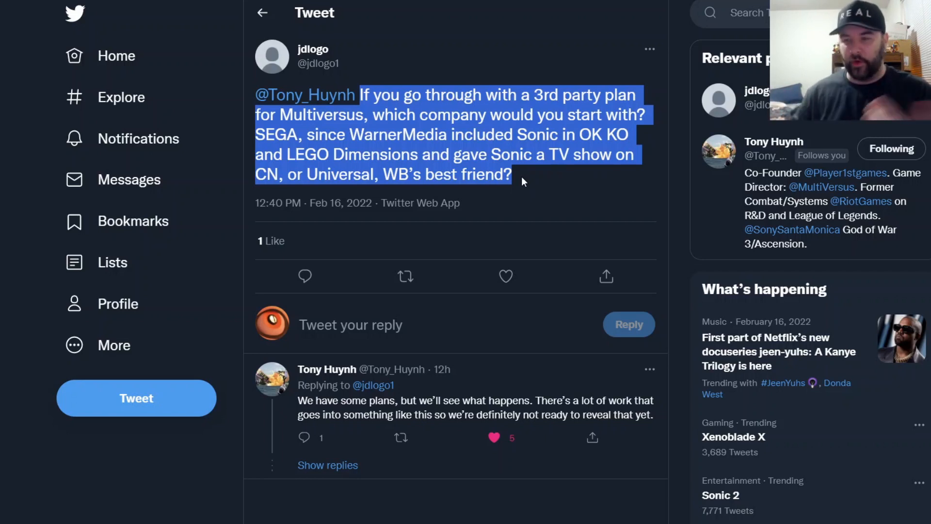
Open the thread where the director says the second MultiVersus trailer has no hard dates yet.
left_click(516, 210)
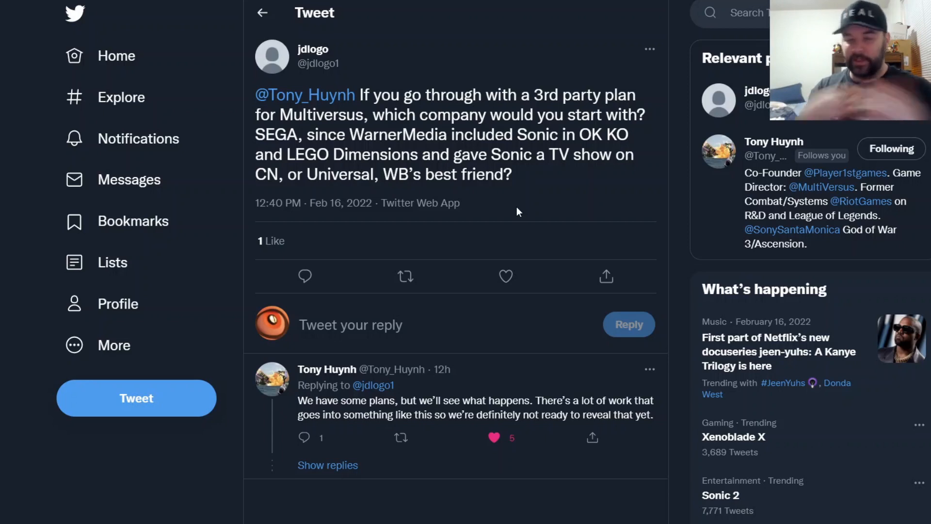
mouse_move(484, 383)
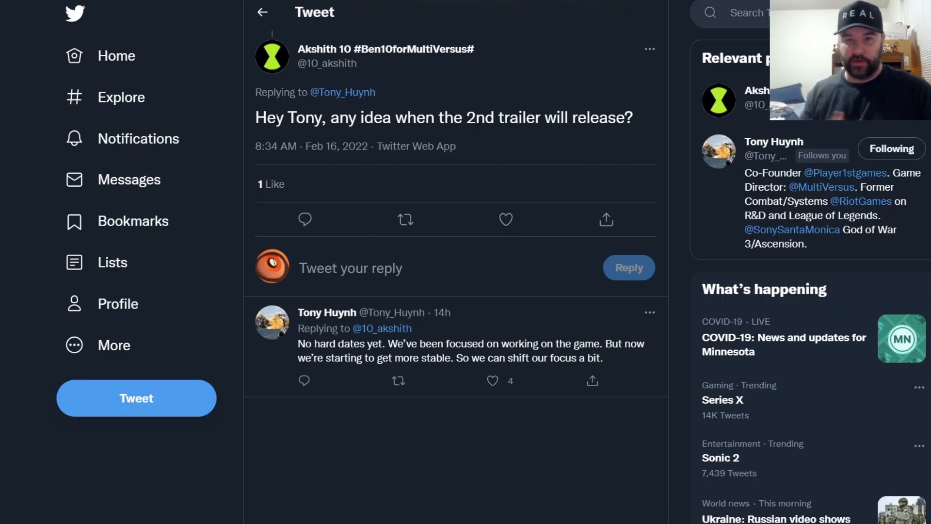
mouse_move(448, 323)
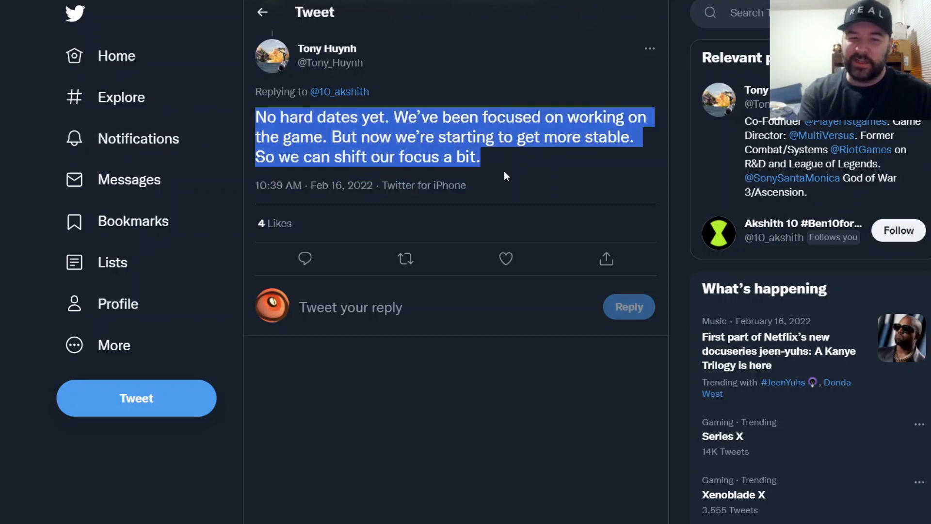
mouse_move(506, 172)
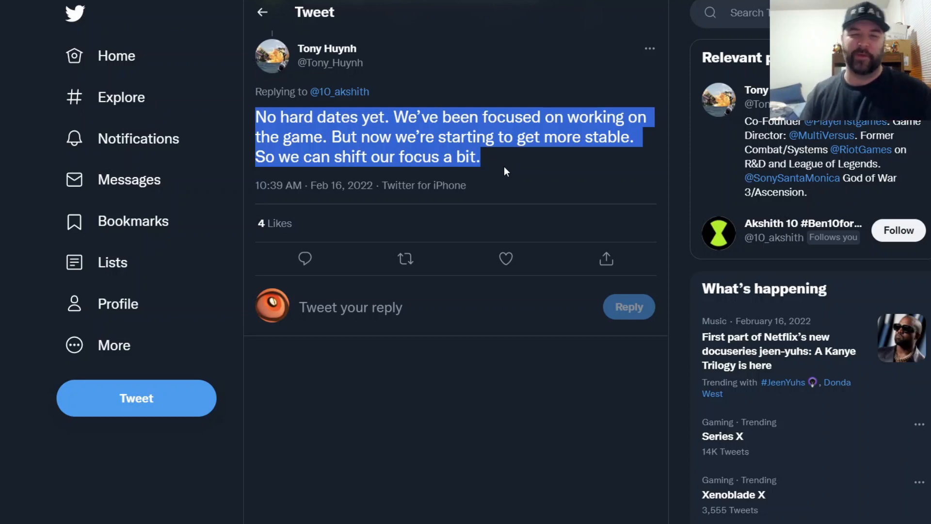
Open the fan's thread about more original characters beyond Reindog, with the director's hopeful reply.
left_click(262, 12)
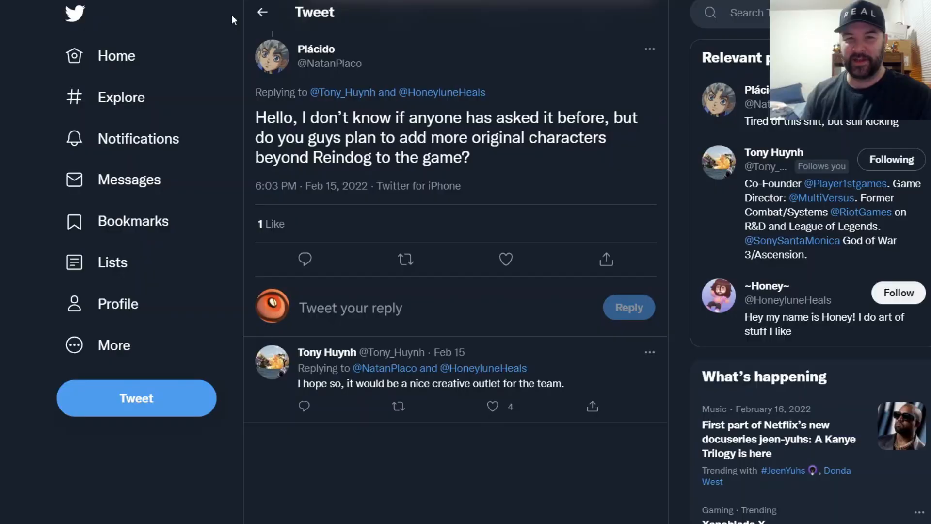